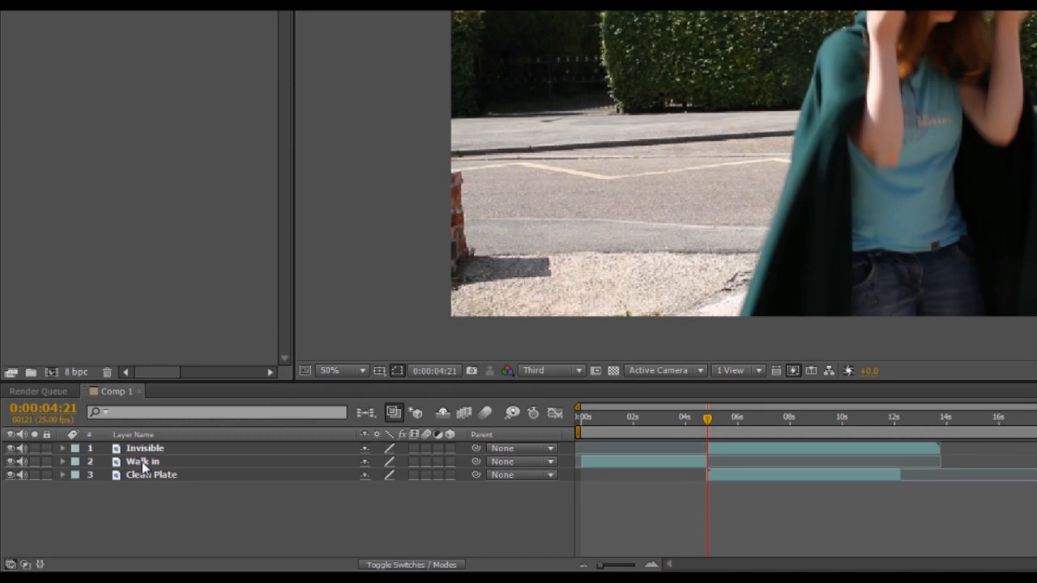
{"action": "mouse_move", "coordinate": [147, 452]}
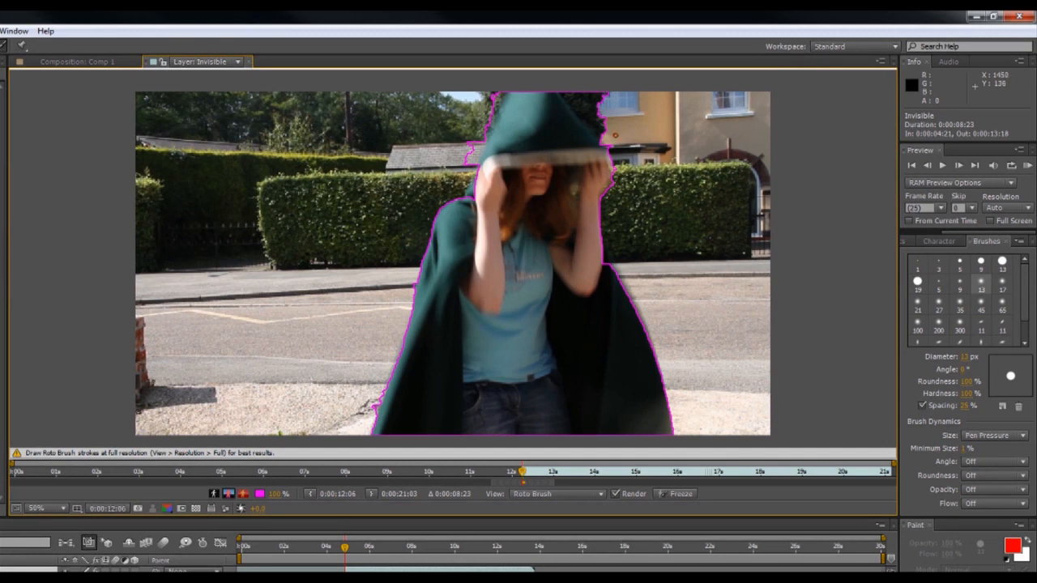
Paint Roto Brush strokes over the actor's body and hood to start the matte.
{"action": "left_click_drag", "start_coordinate": [558, 80], "coordinate": [614, 136]}
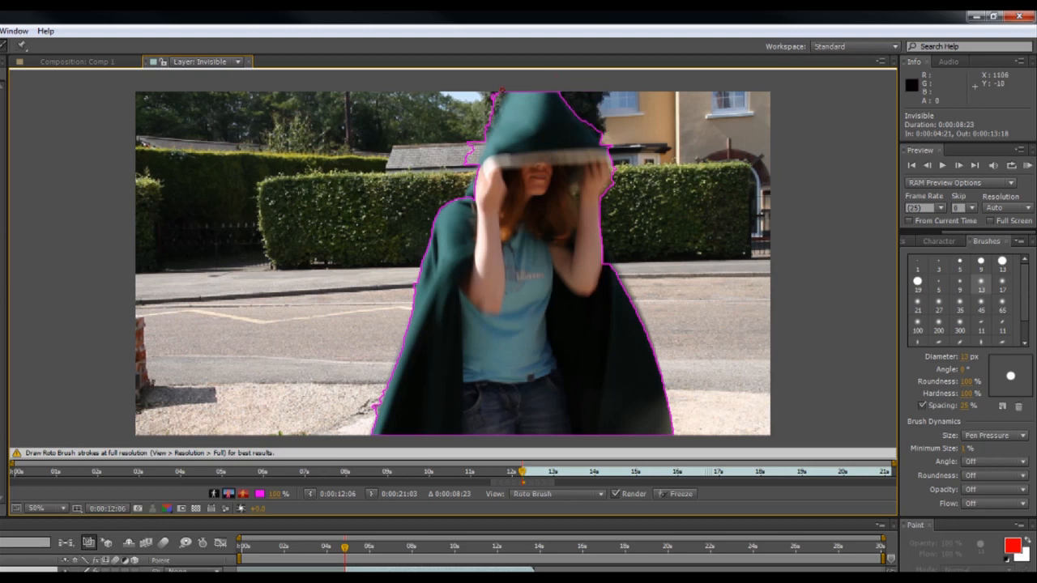
{"action": "left_click_drag", "start_coordinate": [502, 89], "coordinate": [468, 180]}
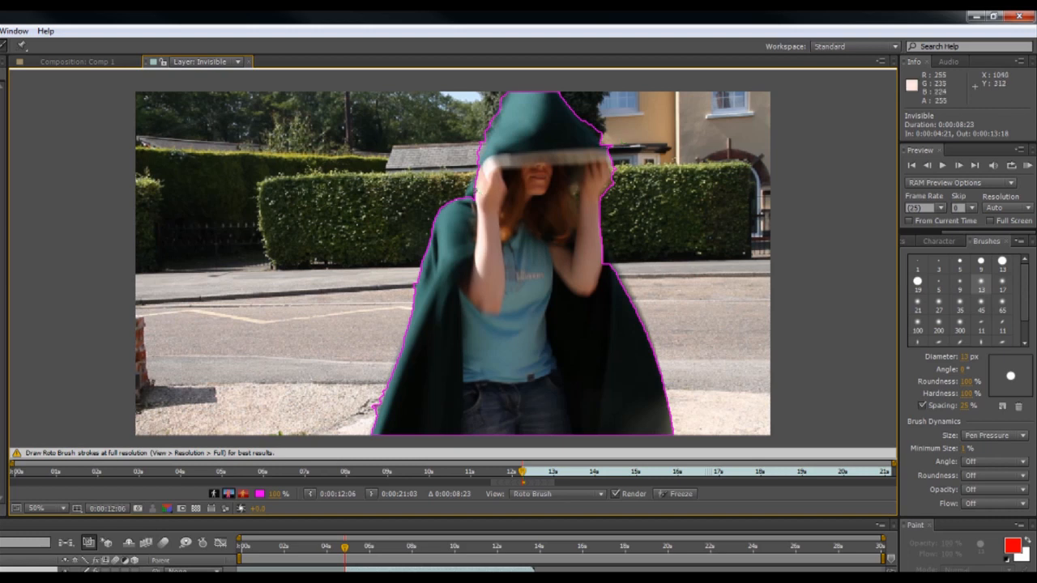
{"action": "mouse_move", "coordinate": [519, 202]}
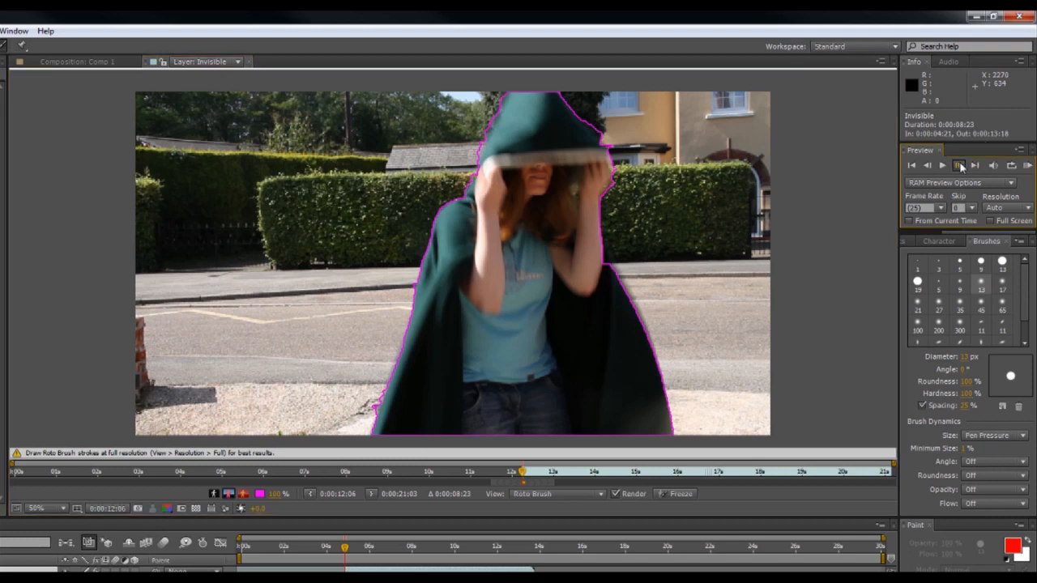
Step through the hood-raising frames, adding the top of the hood to the matte.
{"action": "left_click", "coordinate": [959, 165]}
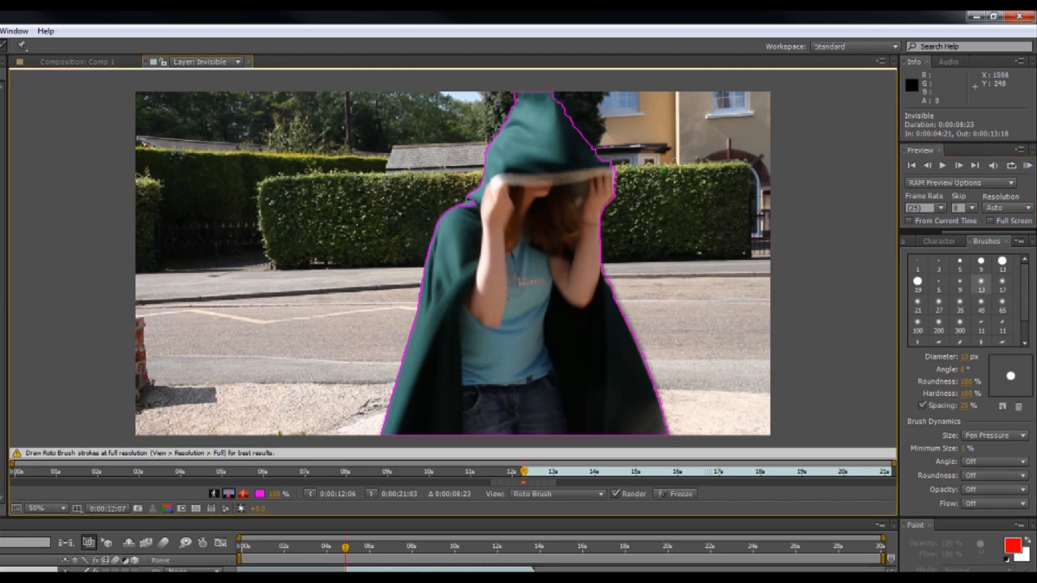
{"action": "left_click", "coordinate": [959, 165]}
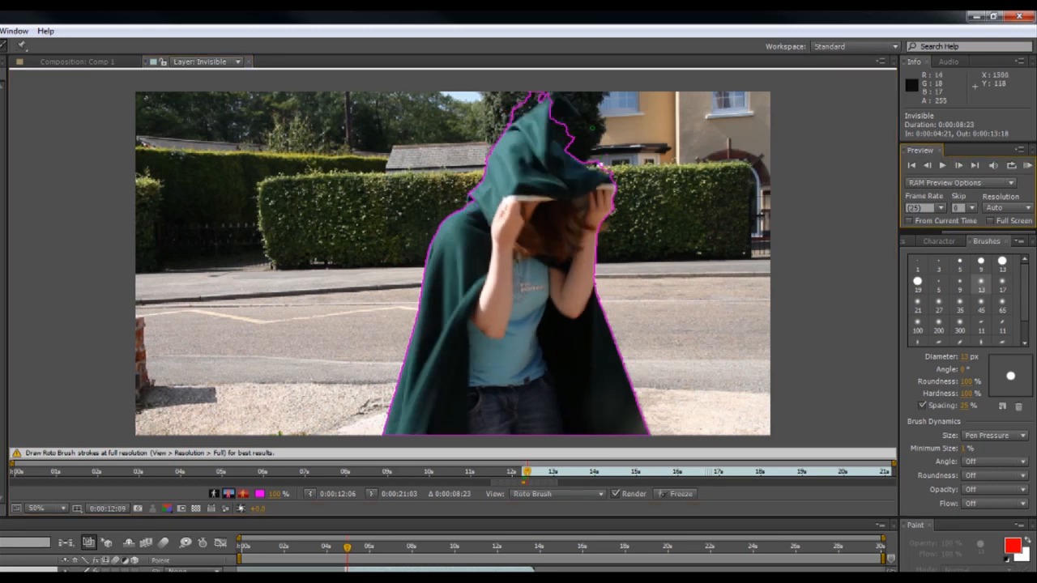
{"action": "left_click_drag", "start_coordinate": [499, 111], "coordinate": [551, 97]}
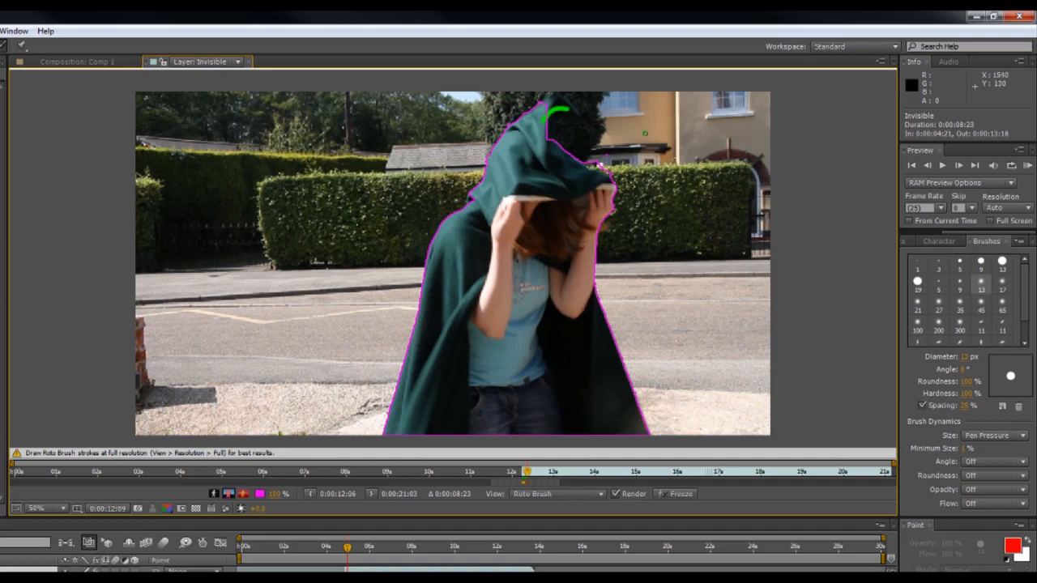
{"action": "left_click", "coordinate": [959, 165]}
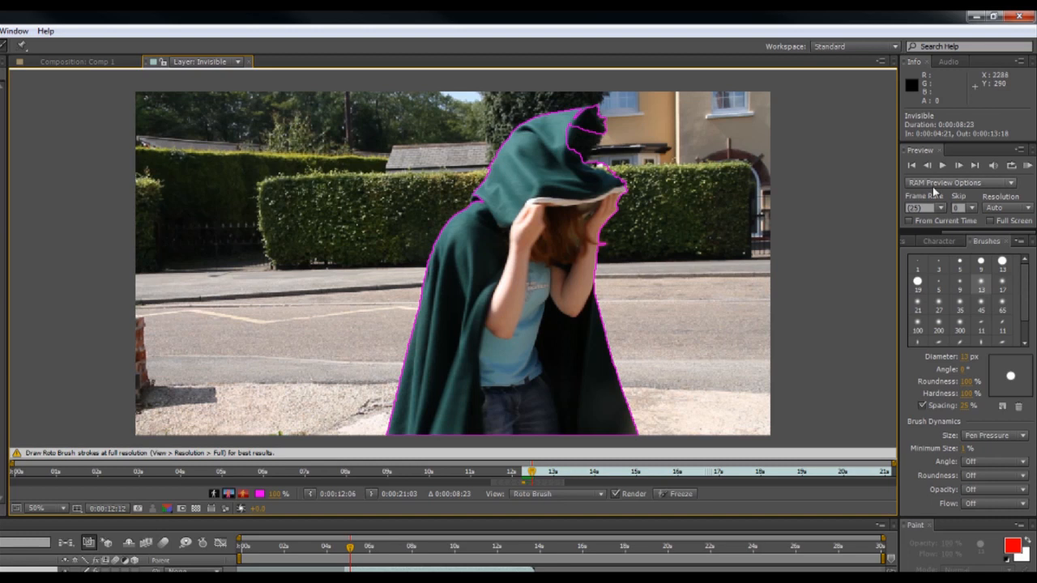
{"action": "left_click", "coordinate": [959, 165]}
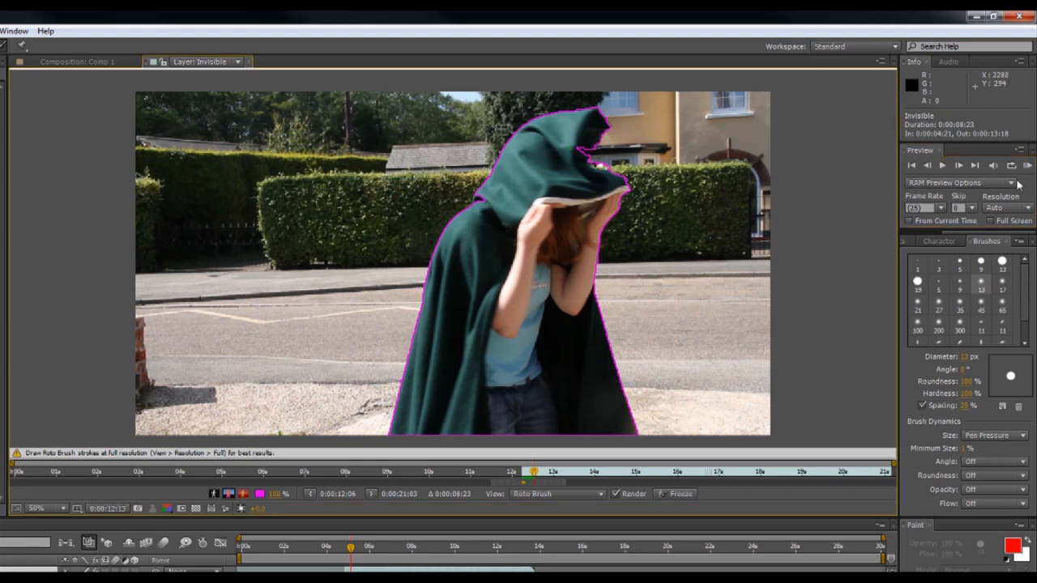
{"action": "left_click", "coordinate": [959, 166]}
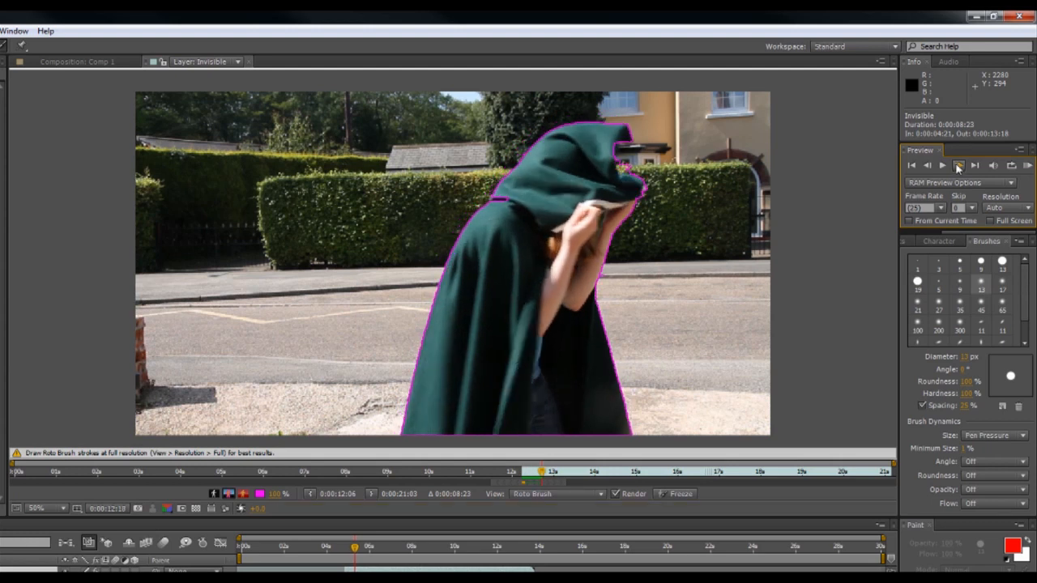
Advance frames and touch up the matte edges around the cloak as she turns away.
{"action": "left_click", "coordinate": [959, 166]}
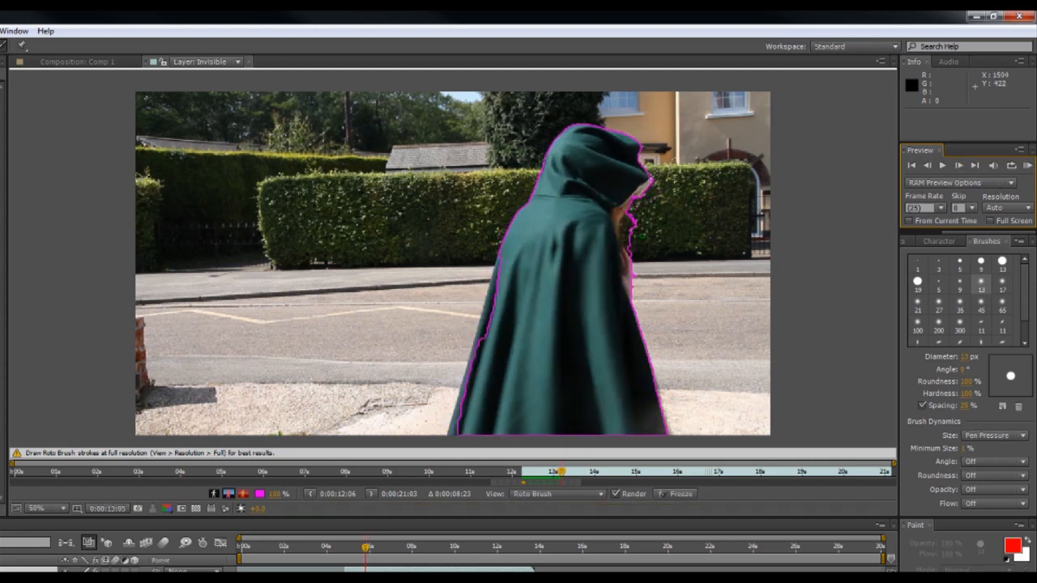
{"action": "left_click_drag", "start_coordinate": [635, 198], "coordinate": [635, 243]}
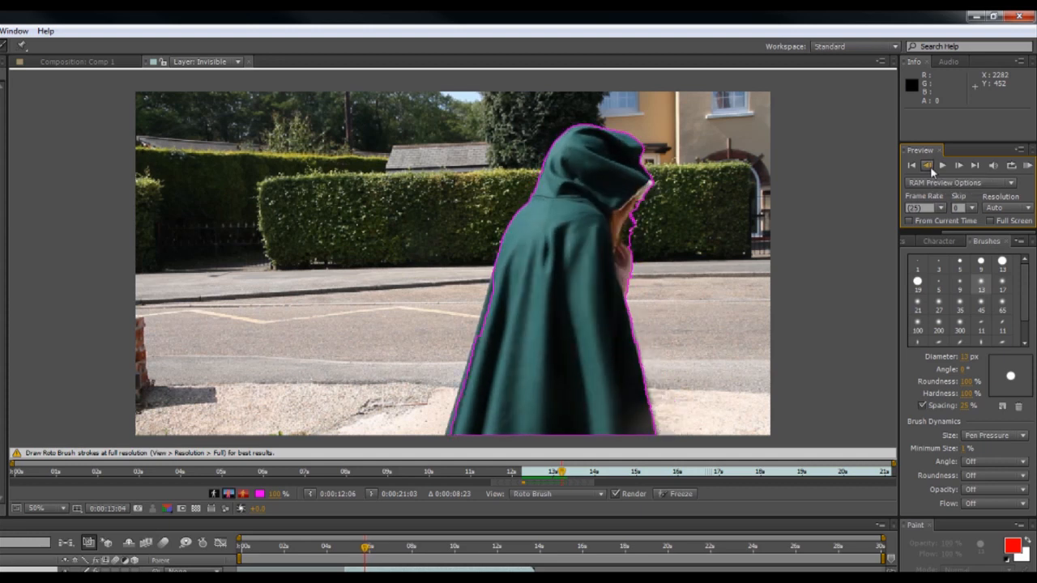
{"action": "left_click_drag", "start_coordinate": [489, 292], "coordinate": [483, 332]}
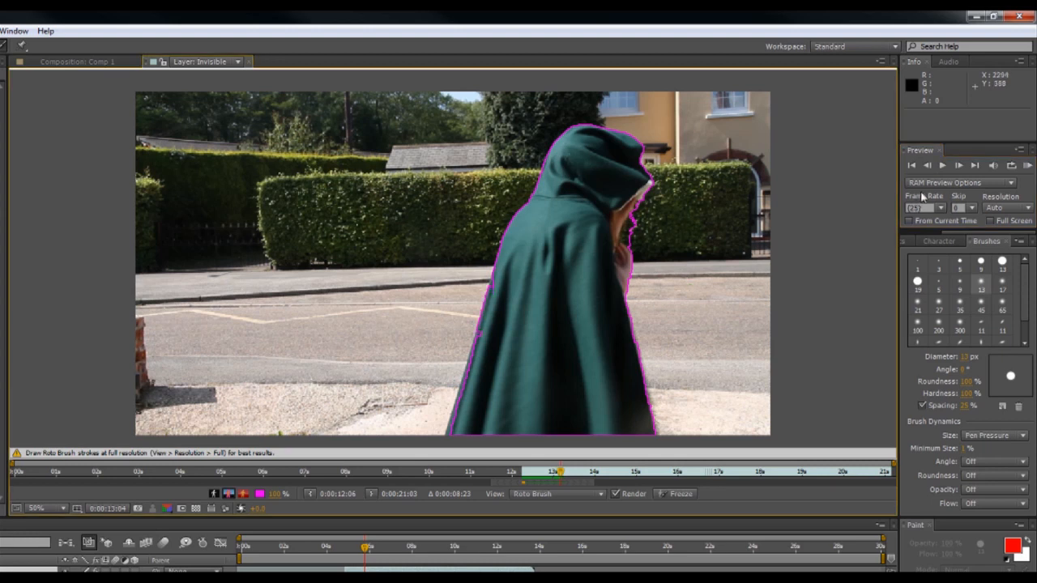
{"action": "left_click", "coordinate": [941, 165]}
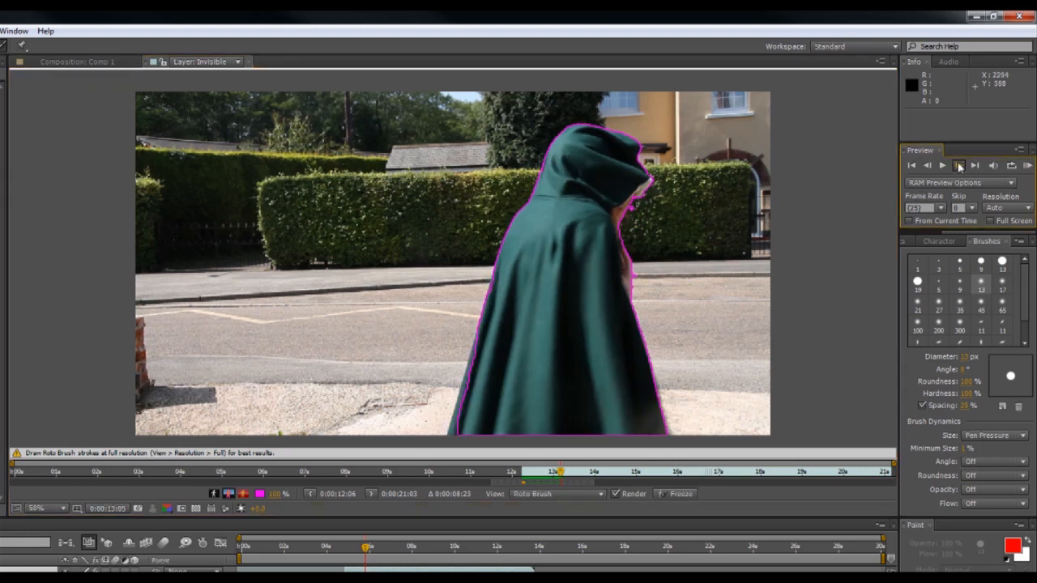
{"action": "left_click", "coordinate": [943, 166]}
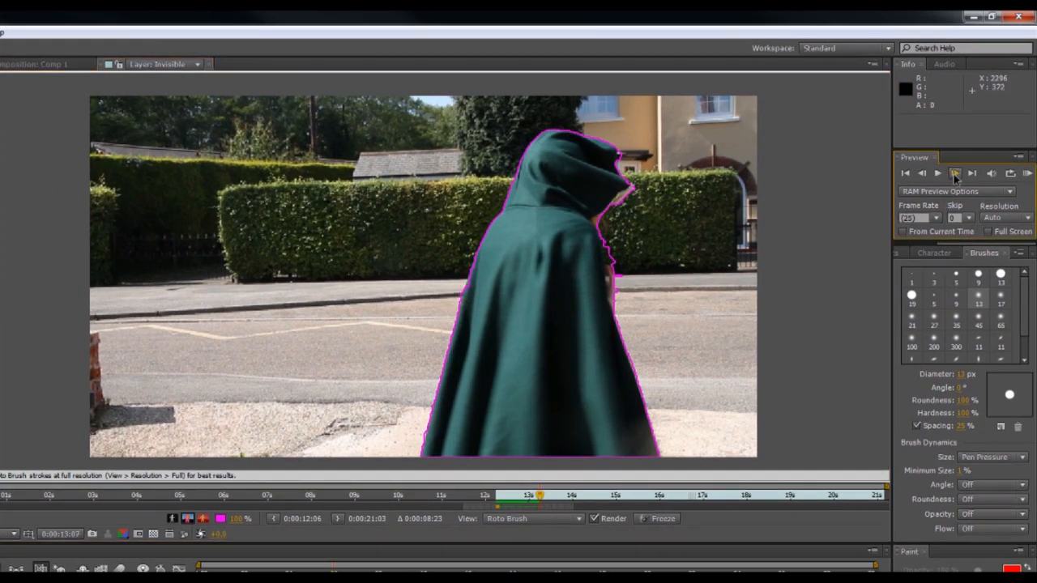
Step two frames ahead and refine the matte edge along the cloak.
{"action": "left_click", "coordinate": [954, 174]}
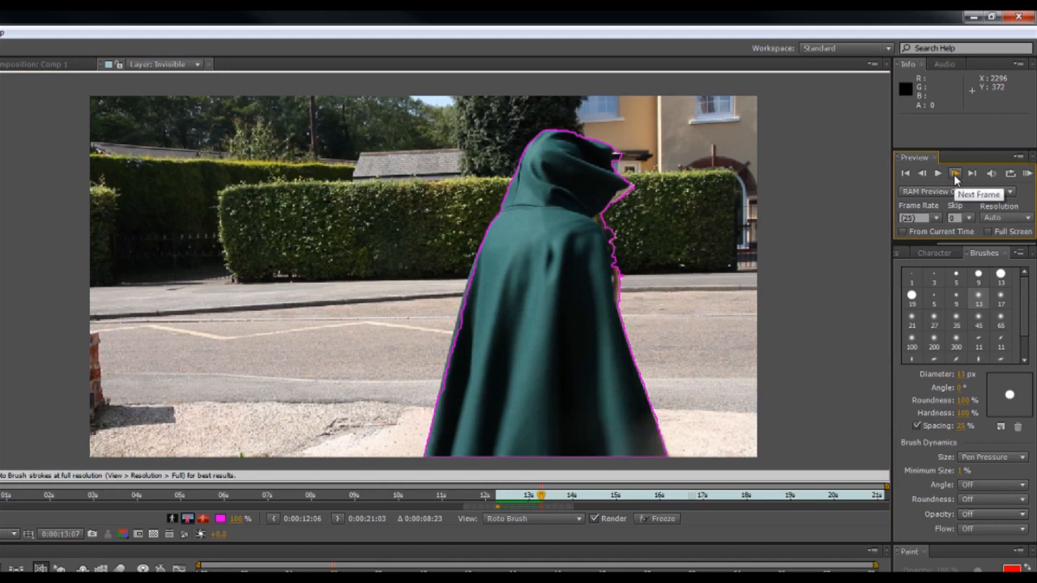
{"action": "left_click", "coordinate": [955, 174]}
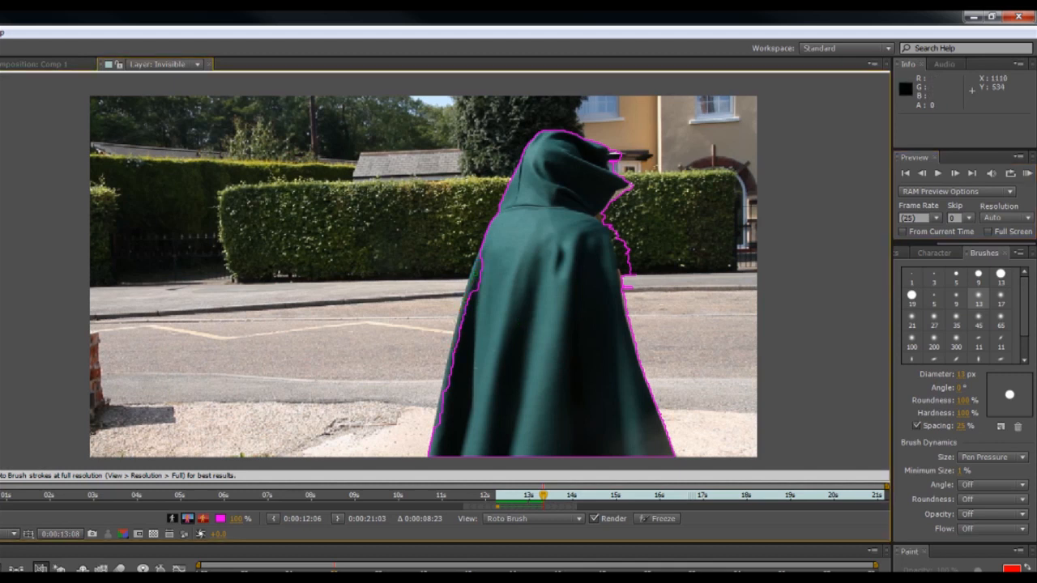
{"action": "left_click_drag", "start_coordinate": [478, 274], "coordinate": [454, 360]}
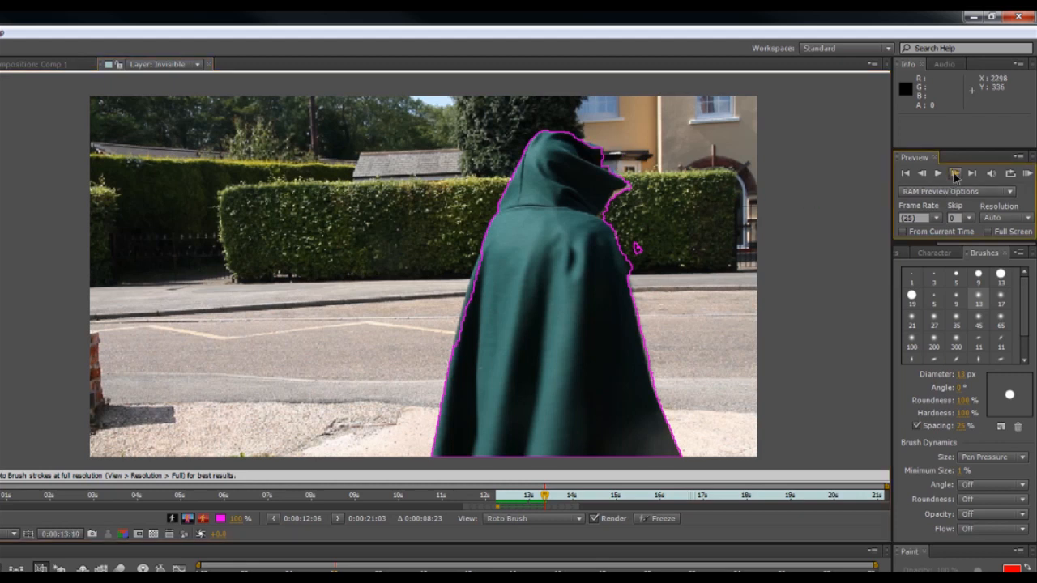
Subtract the pavement sliver and stray background from the cloak's left edge, then advance.
{"action": "left_click", "coordinate": [954, 172]}
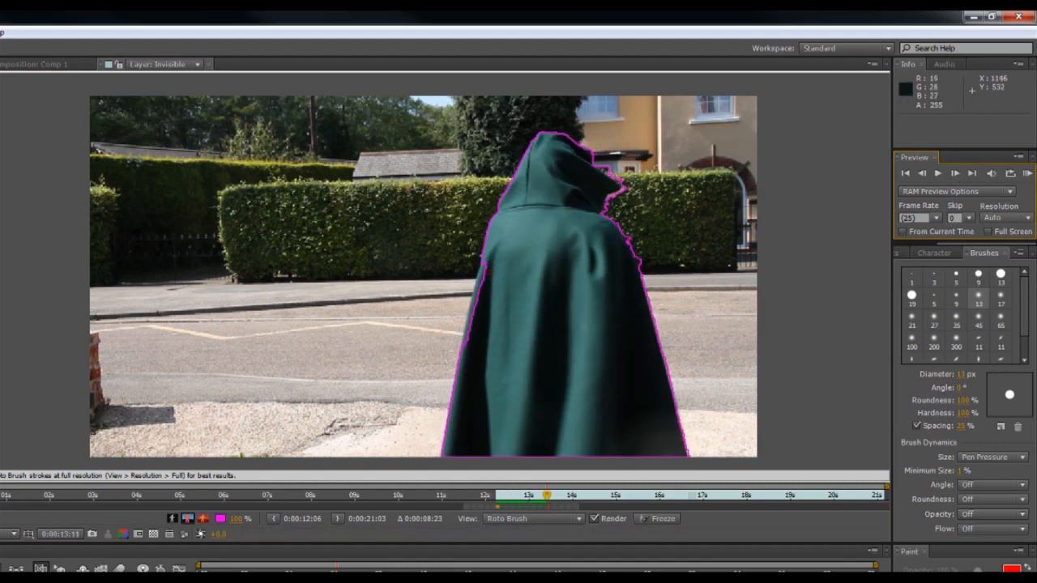
{"action": "left_click_drag", "start_coordinate": [486, 268], "coordinate": [473, 324]}
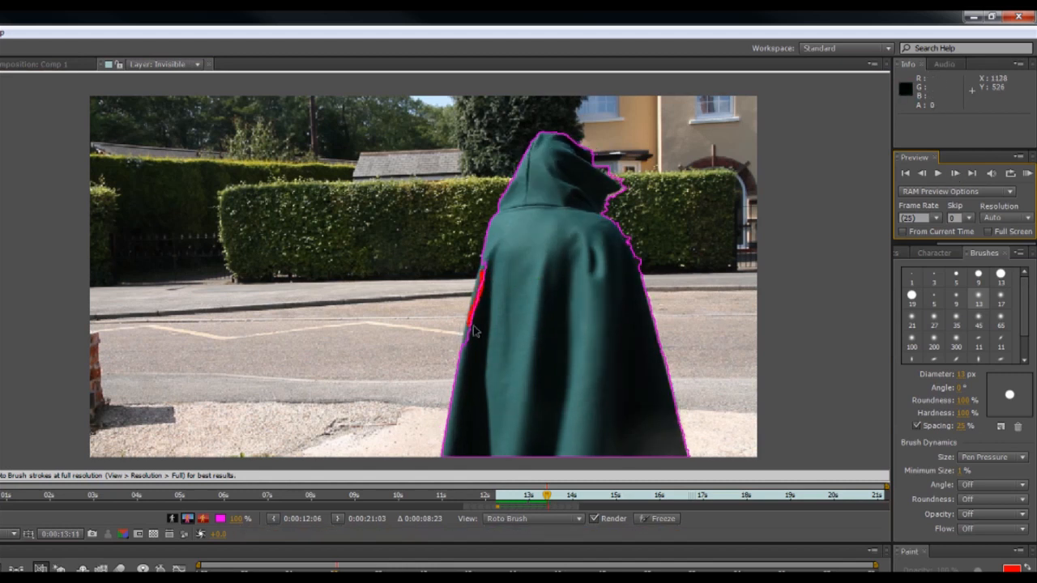
{"action": "left_click_drag", "start_coordinate": [476, 272], "coordinate": [476, 311]}
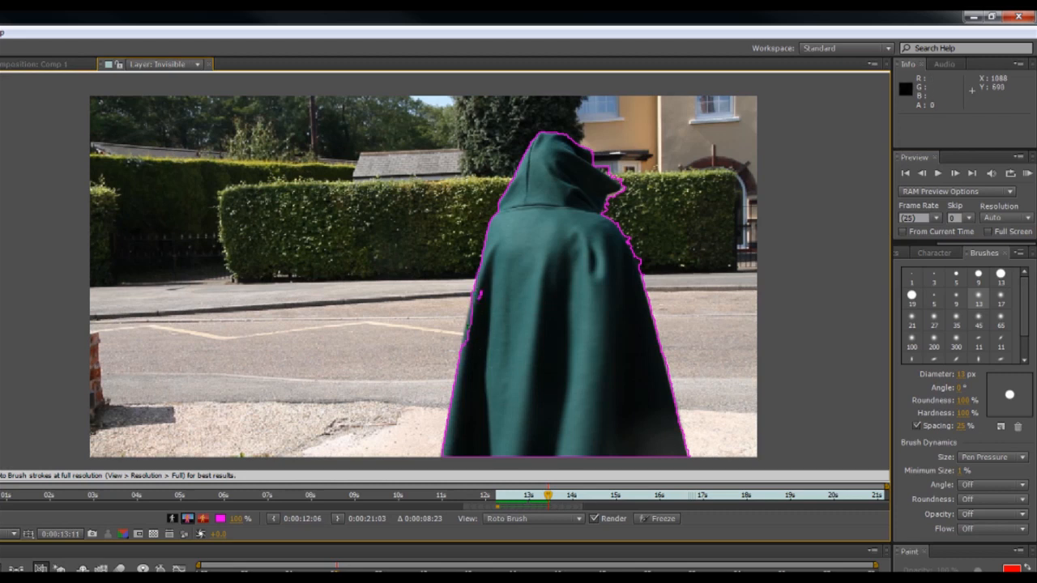
{"action": "left_click", "coordinate": [483, 295]}
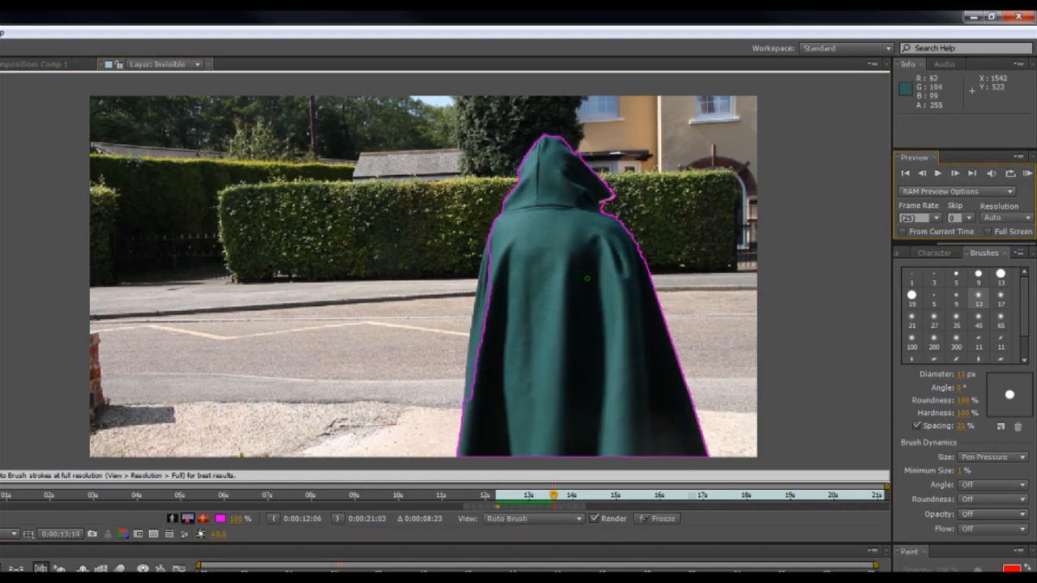
Refine the cloak edge, advance three frames, and correct the roto outline along the cloak again.
{"action": "left_click_drag", "start_coordinate": [477, 278], "coordinate": [468, 381]}
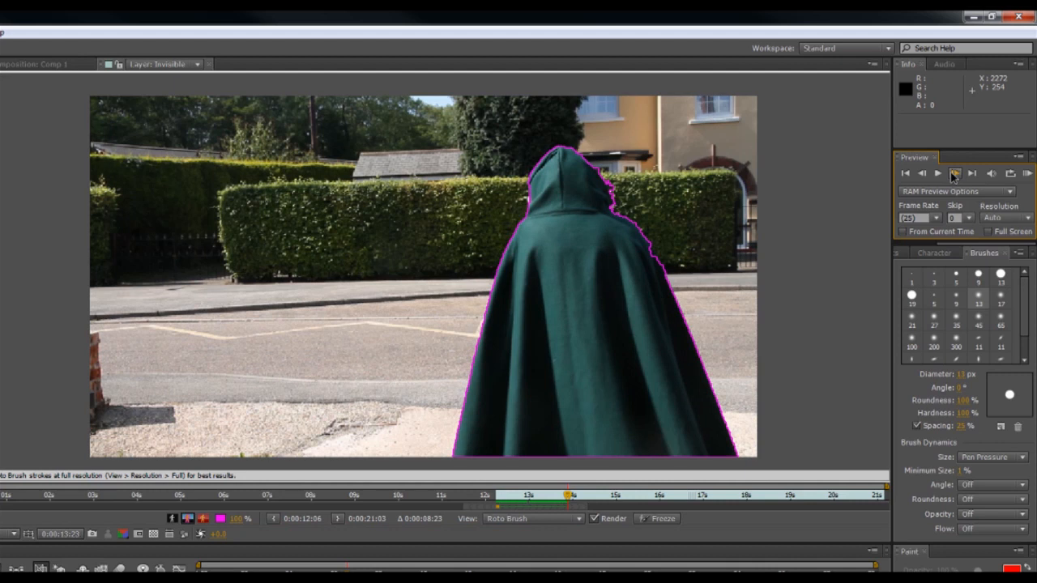
{"action": "left_click", "coordinate": [954, 173]}
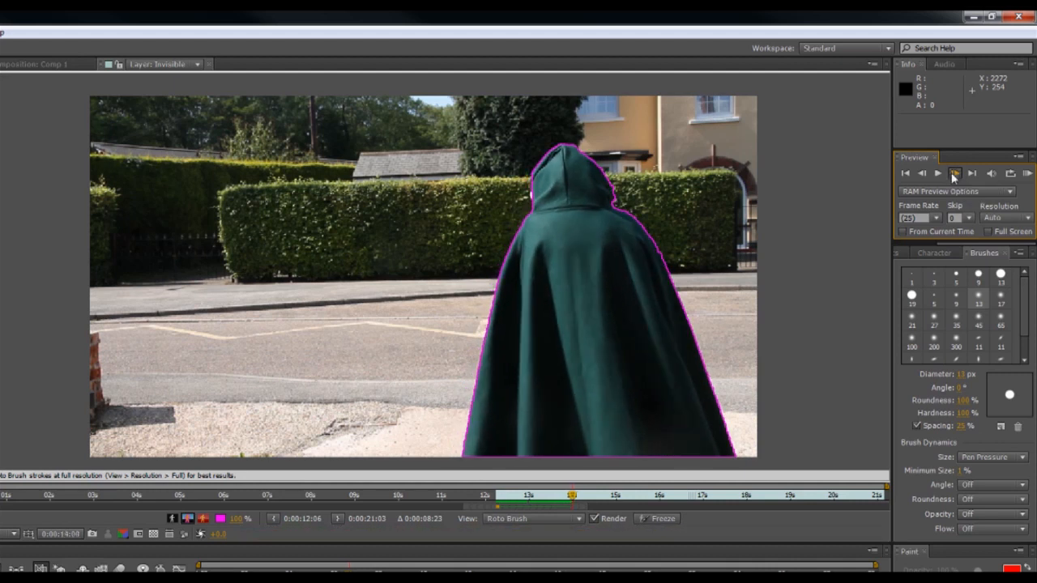
{"action": "left_click", "coordinate": [972, 172]}
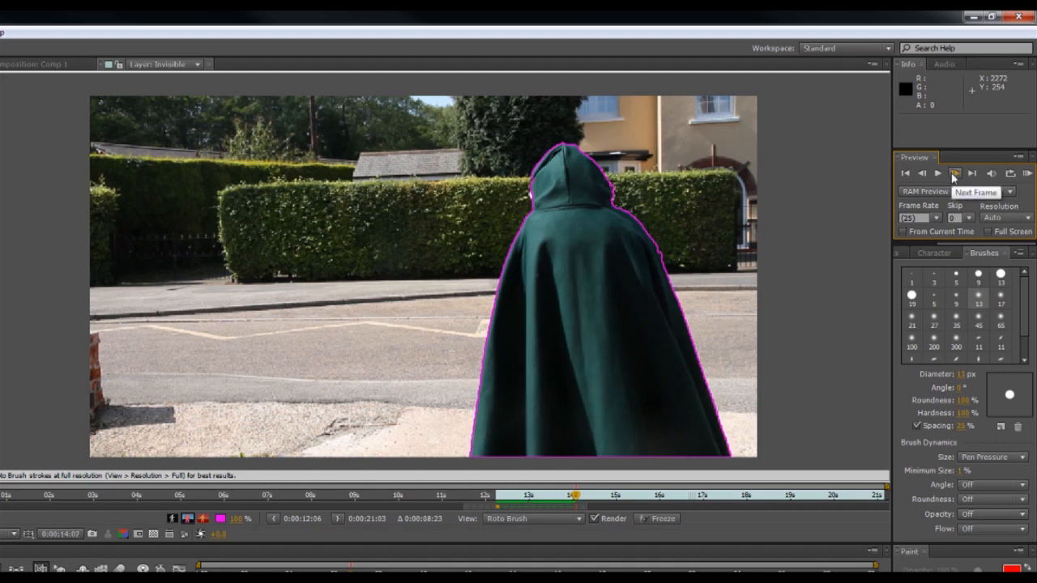
{"action": "left_click", "coordinate": [955, 172]}
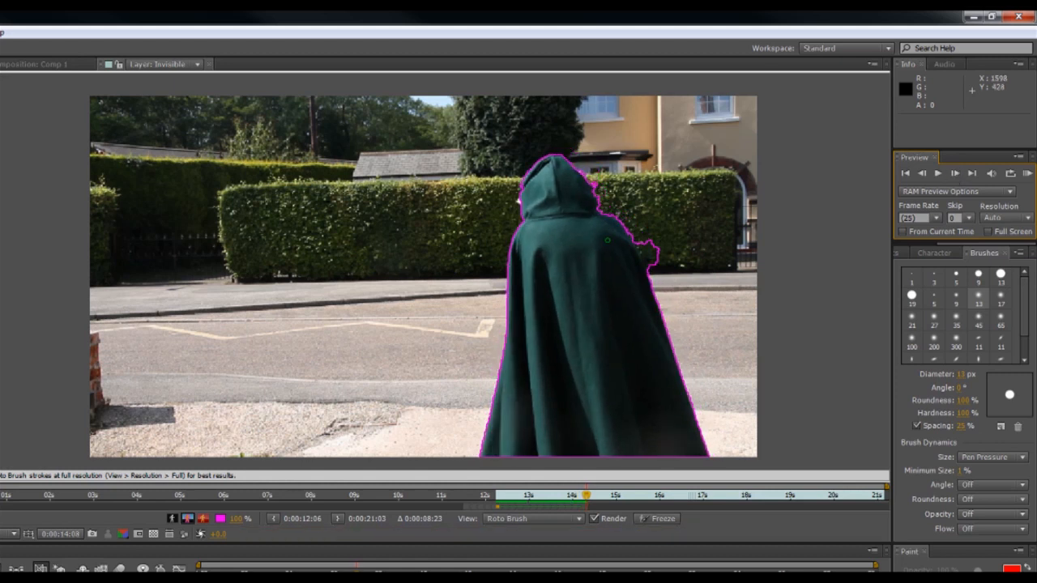
{"action": "left_click_drag", "start_coordinate": [640, 235], "coordinate": [656, 272]}
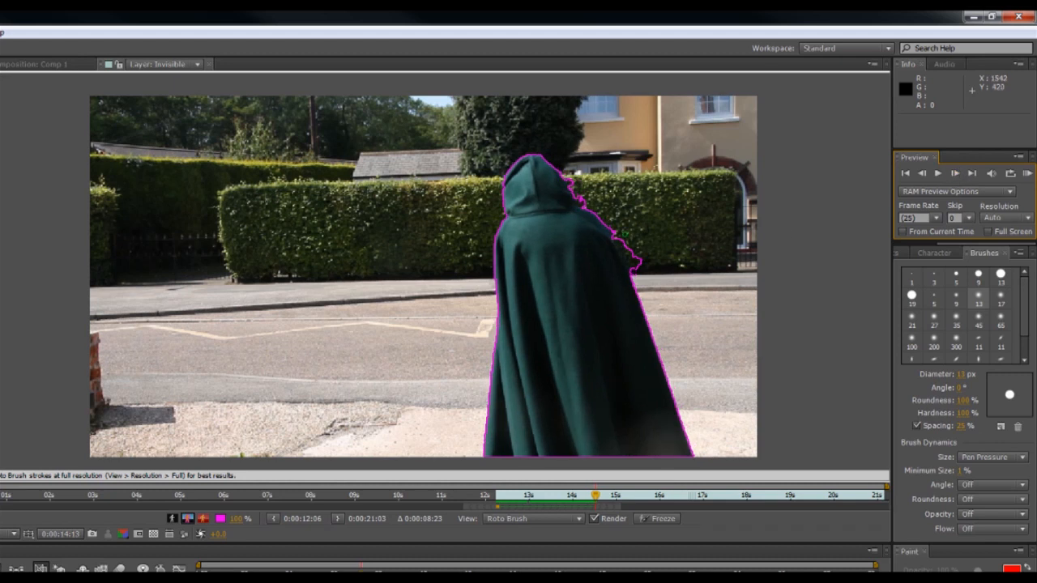
{"action": "left_click_drag", "start_coordinate": [609, 225], "coordinate": [638, 279]}
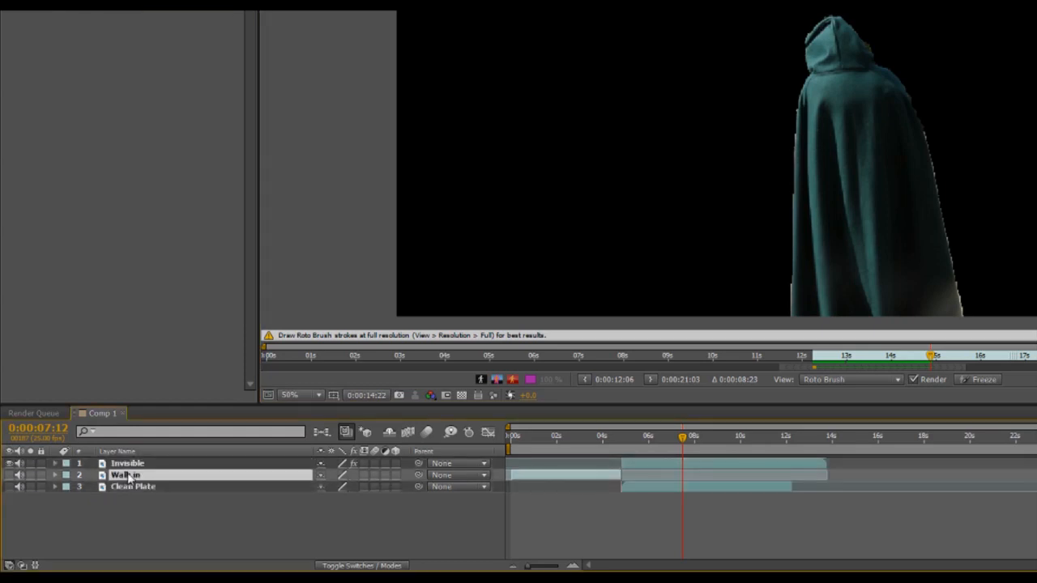
Select the roto-brushed Invisible layer in the Comp 1 timeline.
{"action": "left_click", "coordinate": [126, 463]}
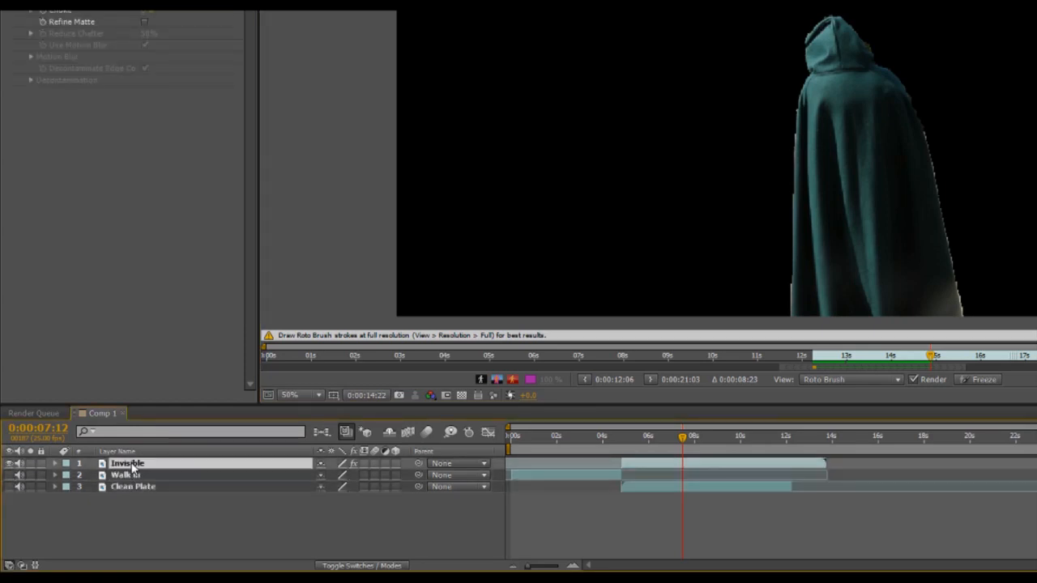
Pre-compose the Invisible layer into Invisible Comp 1, moving all attributes into it.
{"action": "right_click", "coordinate": [127, 464]}
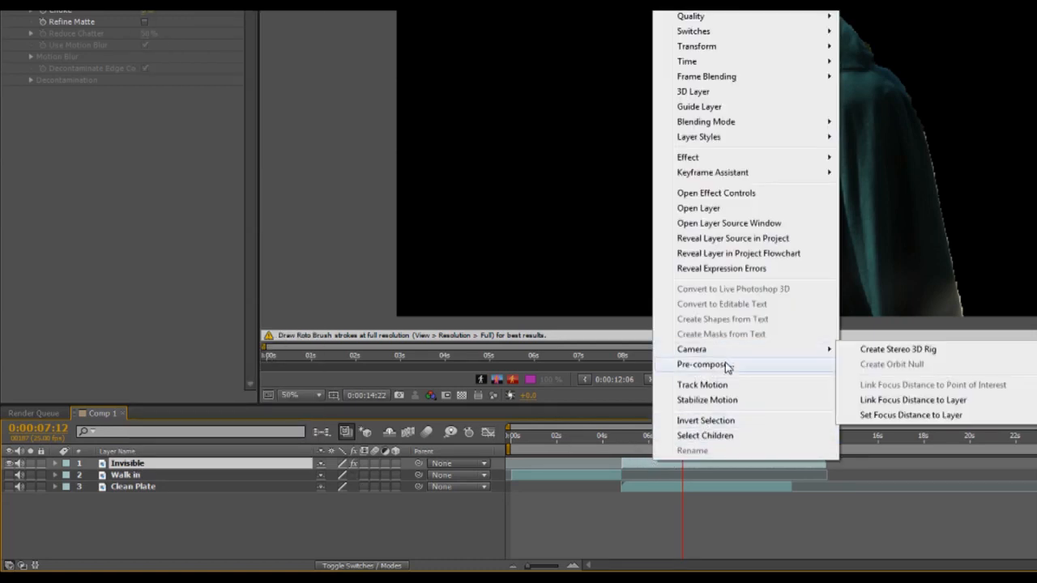
{"action": "left_click", "coordinate": [703, 363]}
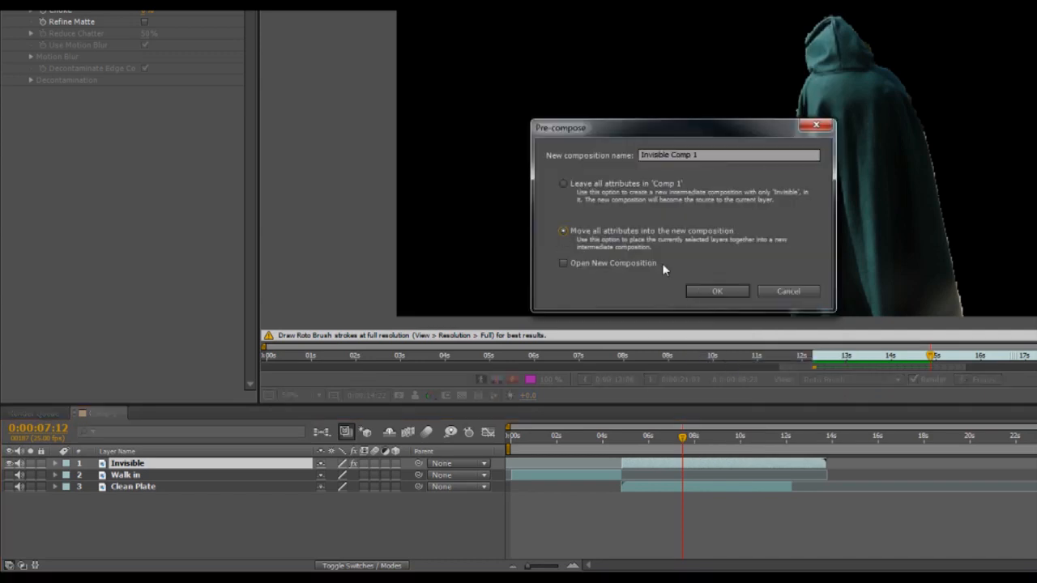
{"action": "left_click", "coordinate": [716, 292]}
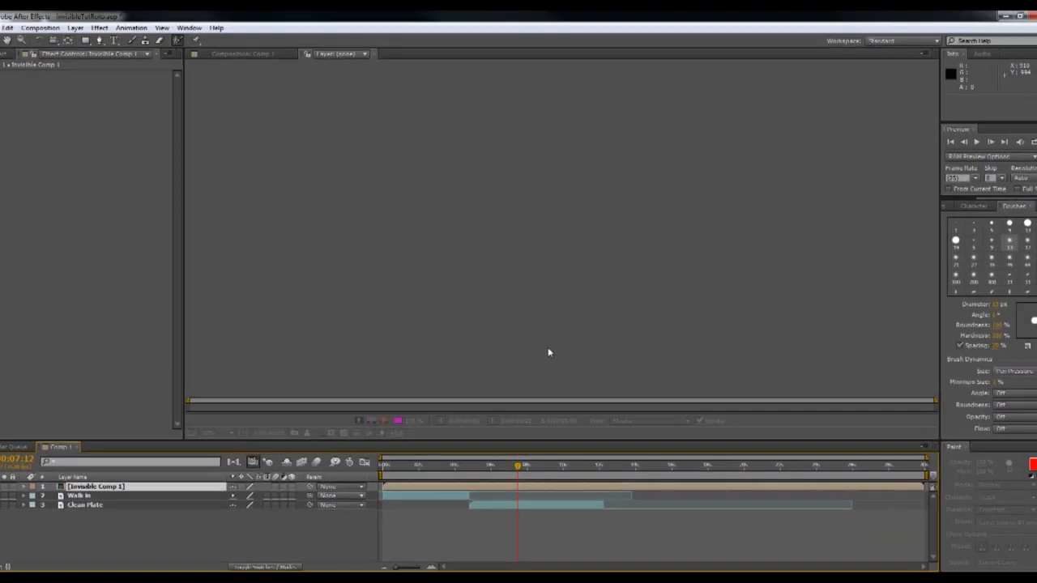
{"action": "mouse_move", "coordinate": [300, 402]}
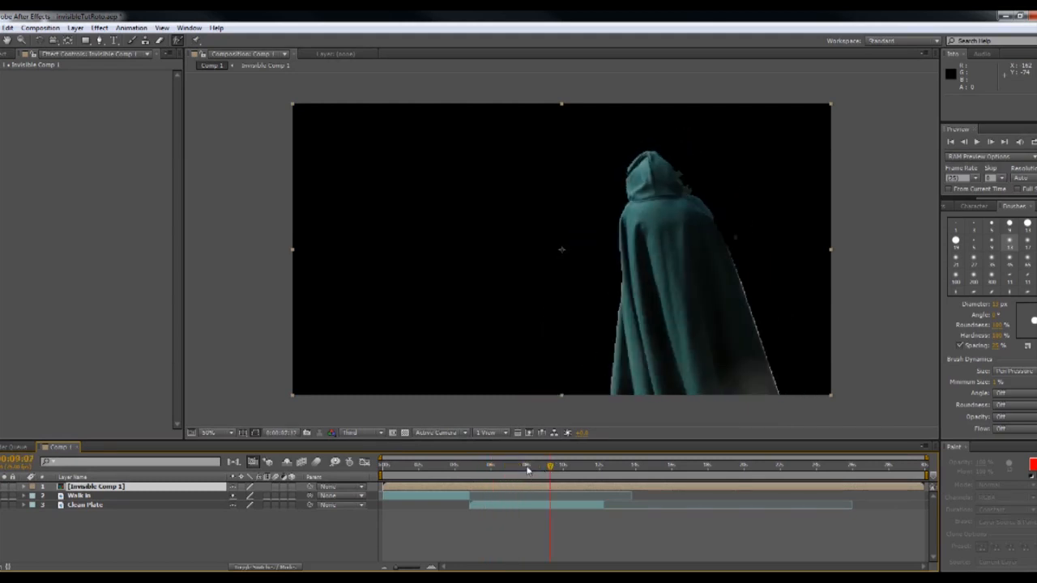
Select Clean Plate and search the effects list for 'dis' to find Displacement Map.
{"action": "left_click", "coordinate": [495, 465]}
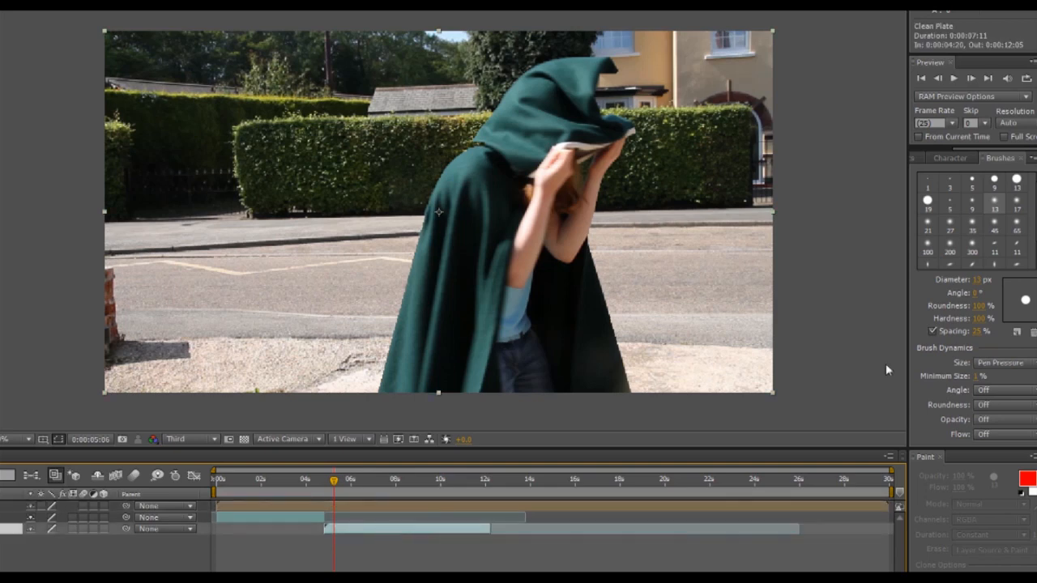
{"action": "left_click", "coordinate": [947, 159]}
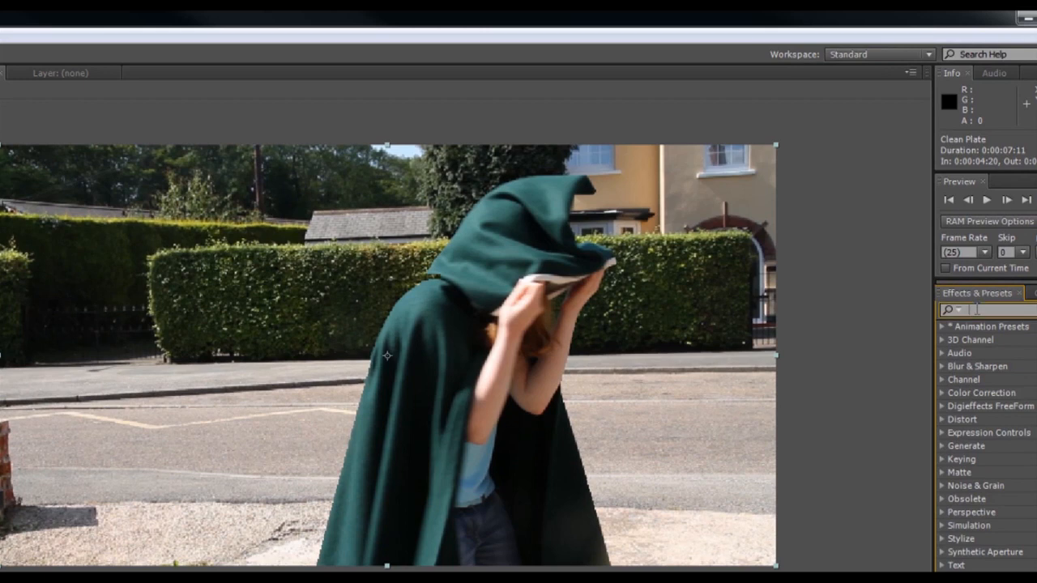
{"action": "type", "text": "dis"}
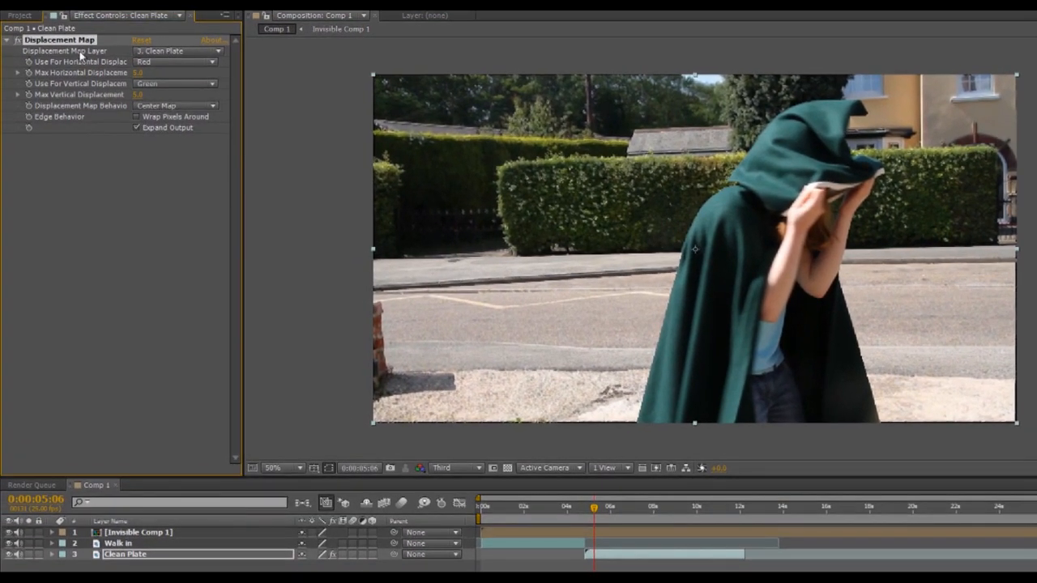
Set the map layer to Invisible Comp 1, both channels to Luminance, behavior Stretch Map to Fit.
{"action": "left_click", "coordinate": [174, 50]}
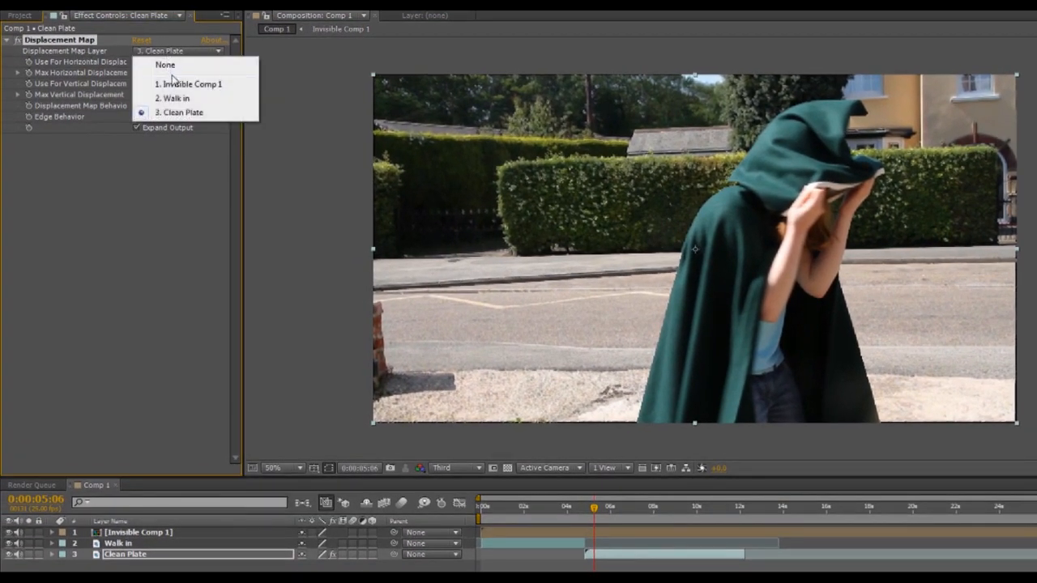
{"action": "left_click", "coordinate": [193, 84]}
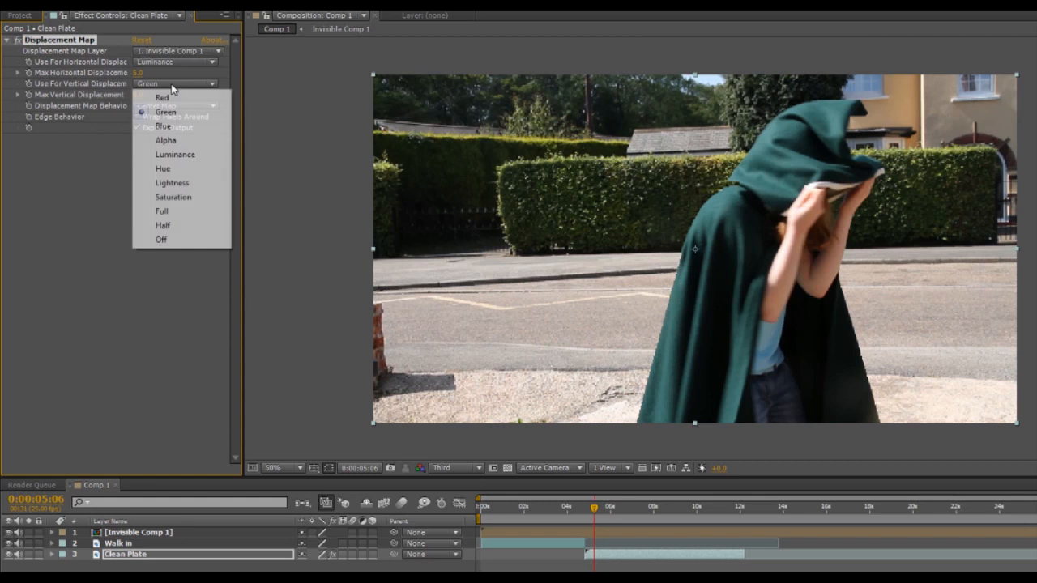
{"action": "left_click", "coordinate": [175, 153]}
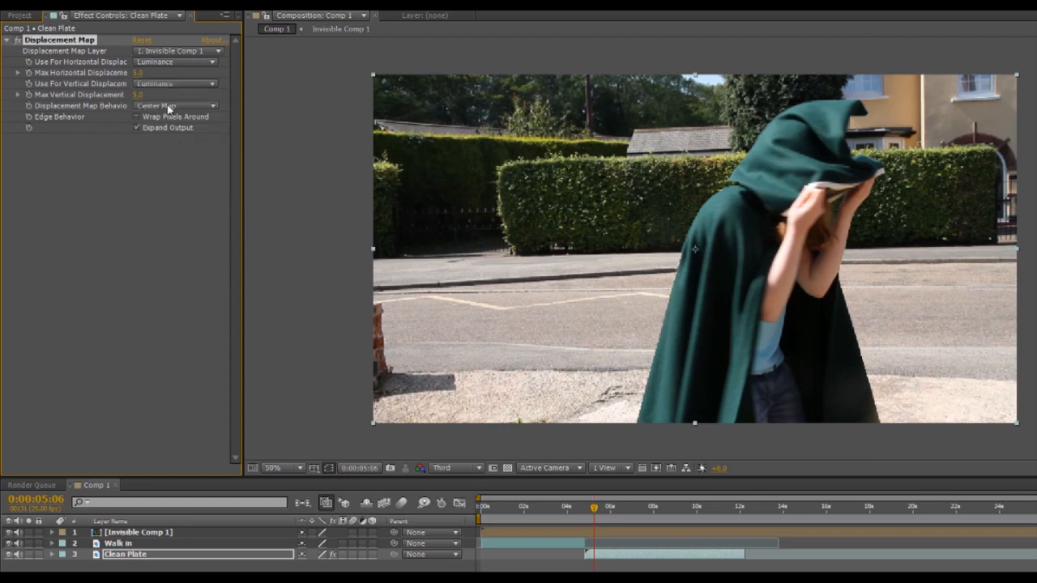
{"action": "left_click", "coordinate": [175, 105]}
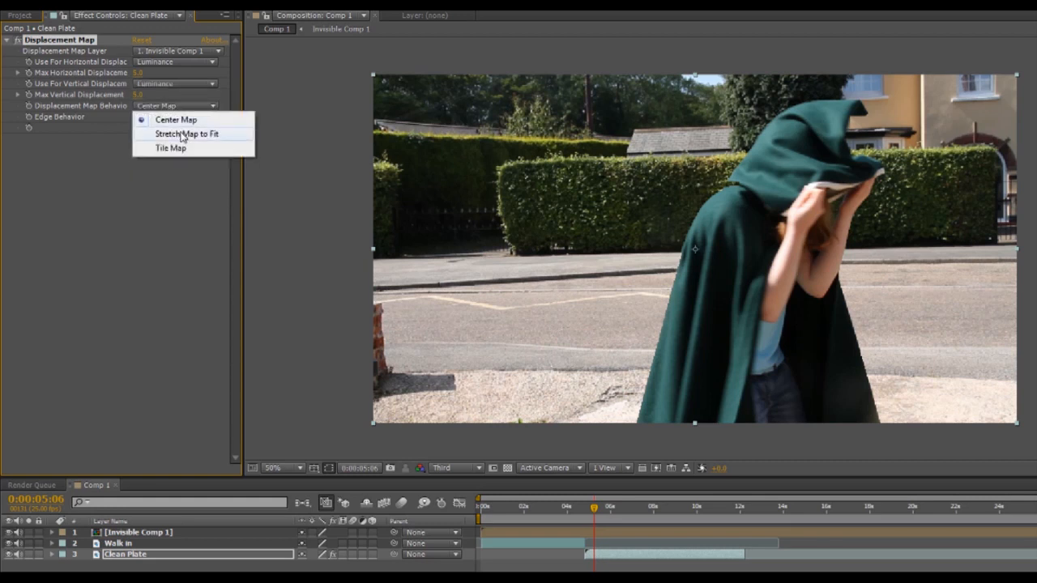
{"action": "left_click", "coordinate": [187, 133]}
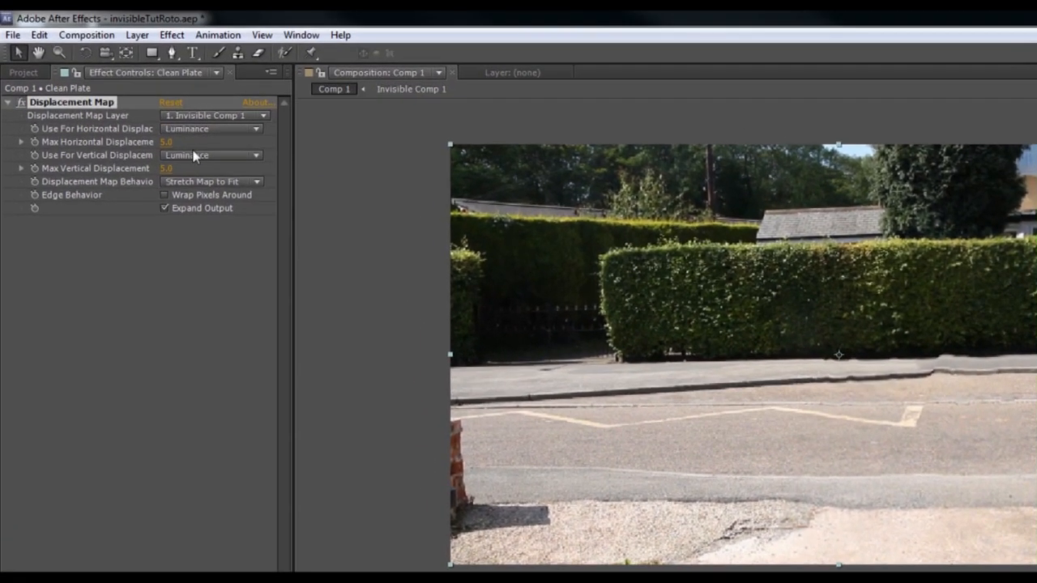
Scrub a displacement amount value in Effect Controls.
{"action": "left_click_drag", "start_coordinate": [167, 143], "coordinate": [191, 142]}
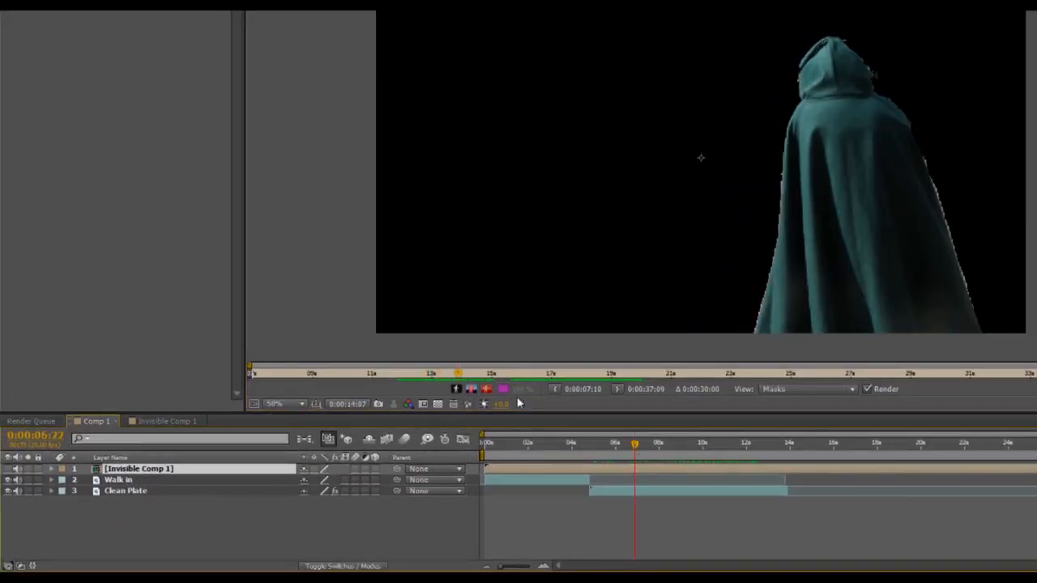
View Invisible Comp 1 in its own Layer panel showing the roto outline around the actor.
{"action": "left_click", "coordinate": [471, 389]}
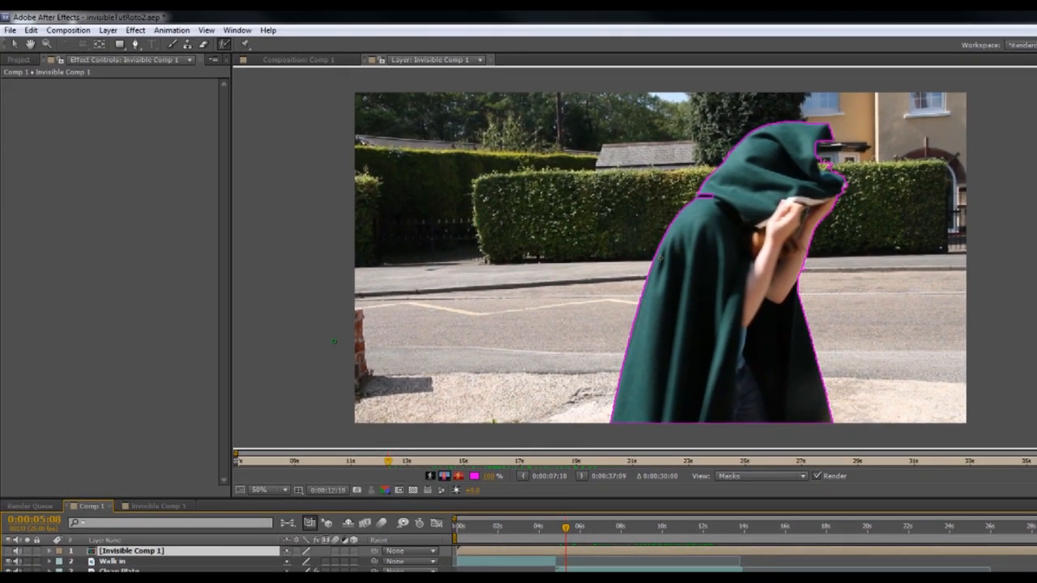
{"action": "mouse_move", "coordinate": [136, 369]}
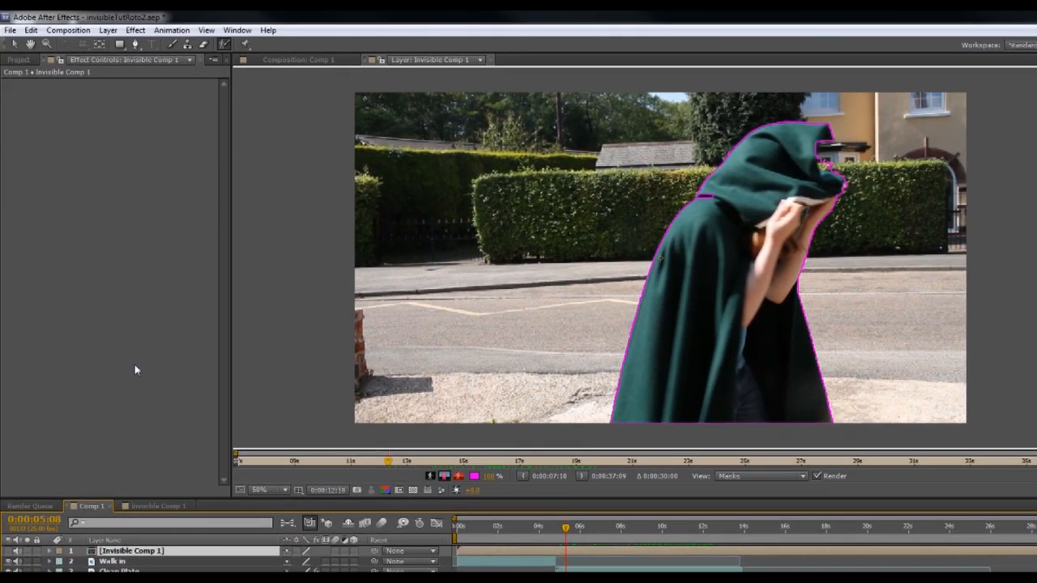
{"action": "left_click", "coordinate": [155, 506]}
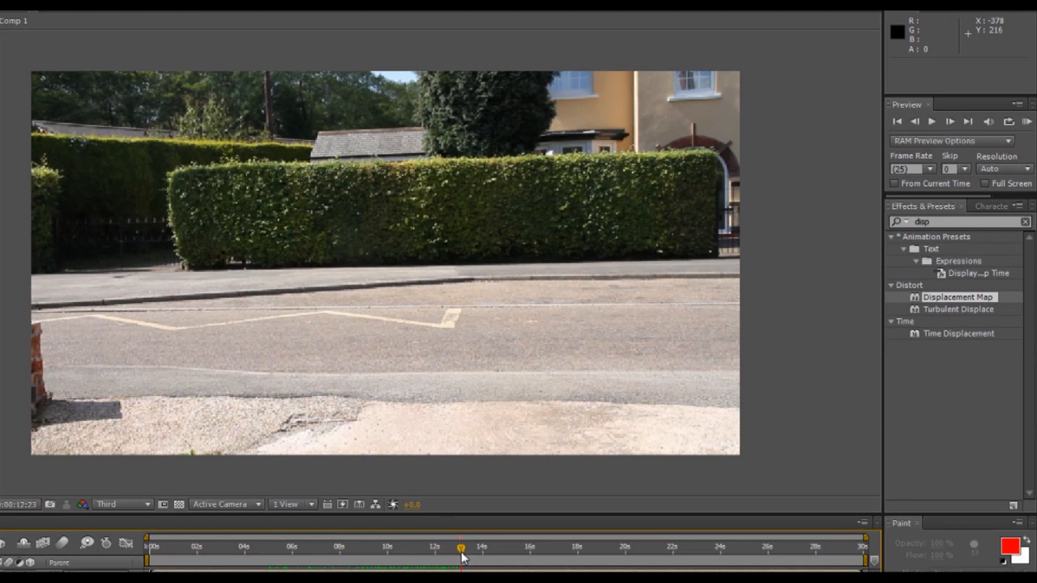
Scrub the Comp 1 timeline to preview the wobbly distortion where the actor passes.
{"action": "left_click_drag", "start_coordinate": [461, 554], "coordinate": [429, 554]}
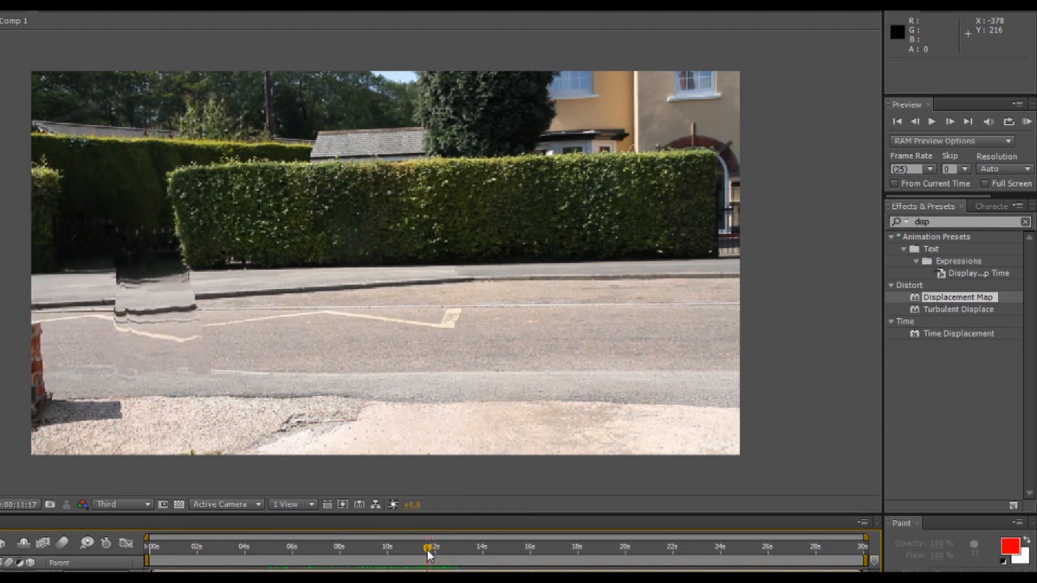